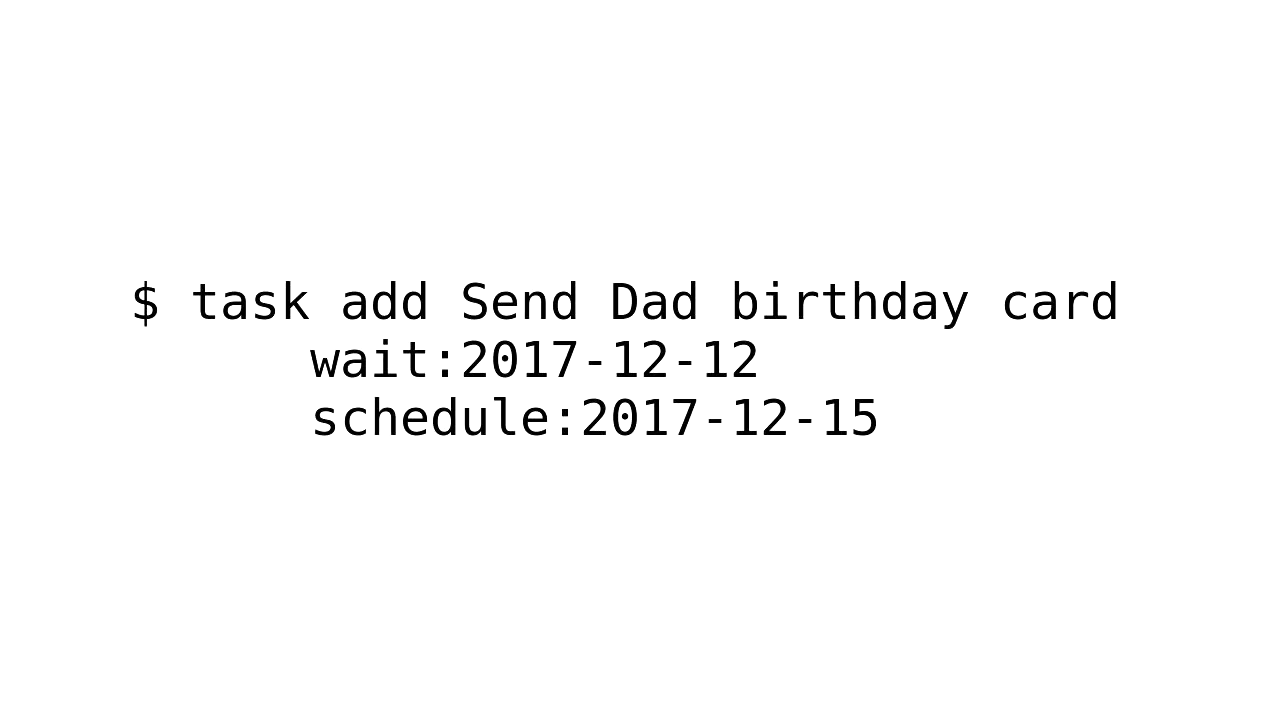
pyautogui.write('until:2017-12-25')
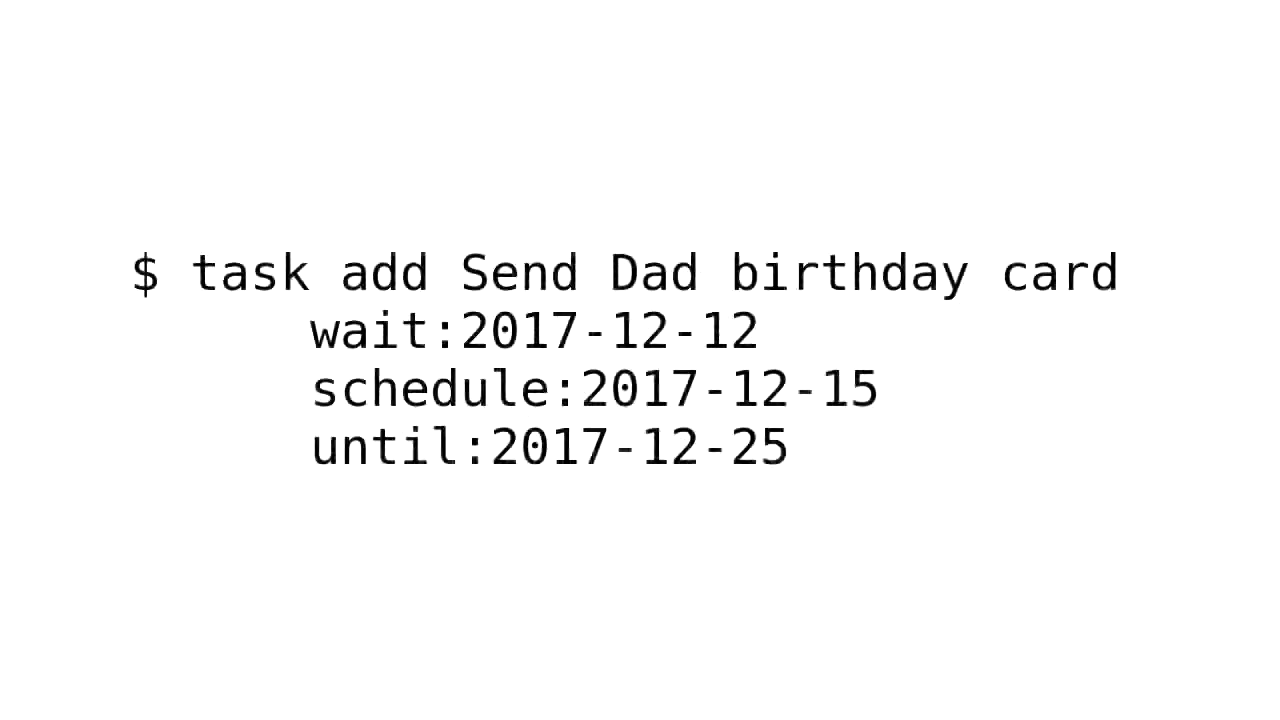